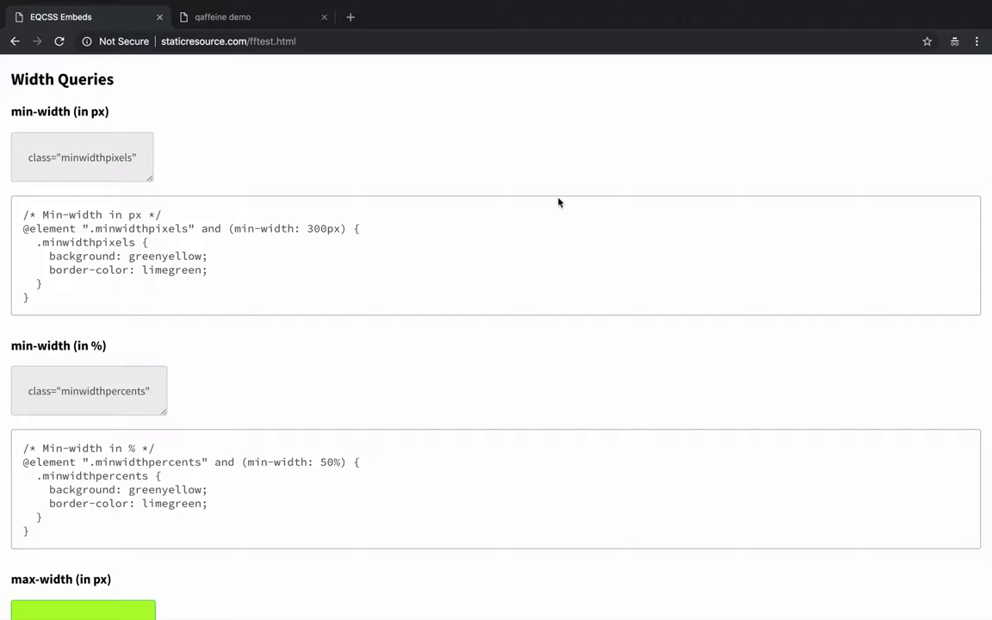
mouse_move(103, 49)
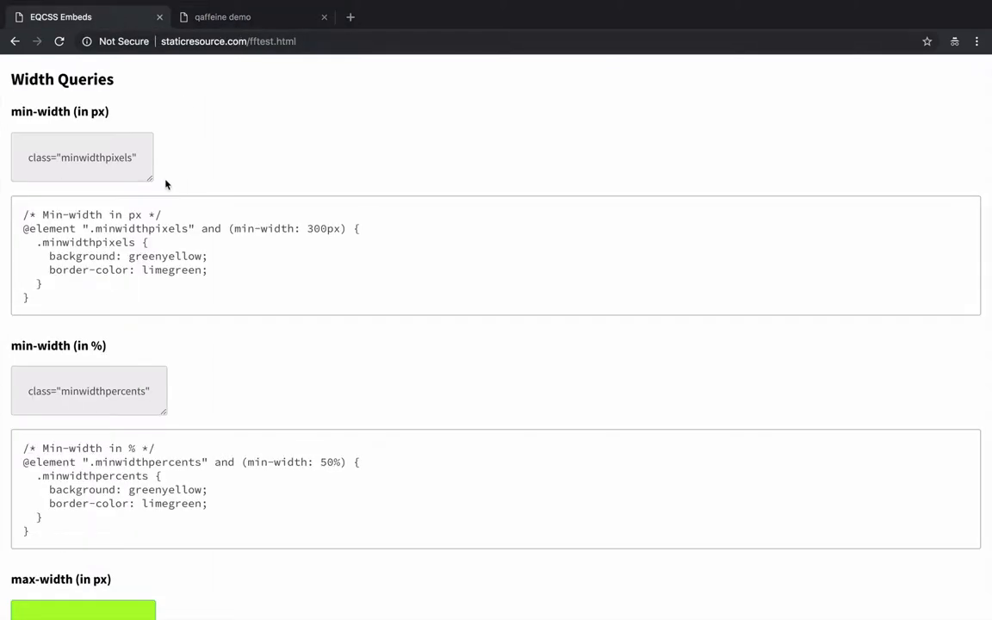
Step: Scroll the EQCSS Embeds page down to the min-characters block demo and add w letters to its block
scroll(down, 3)
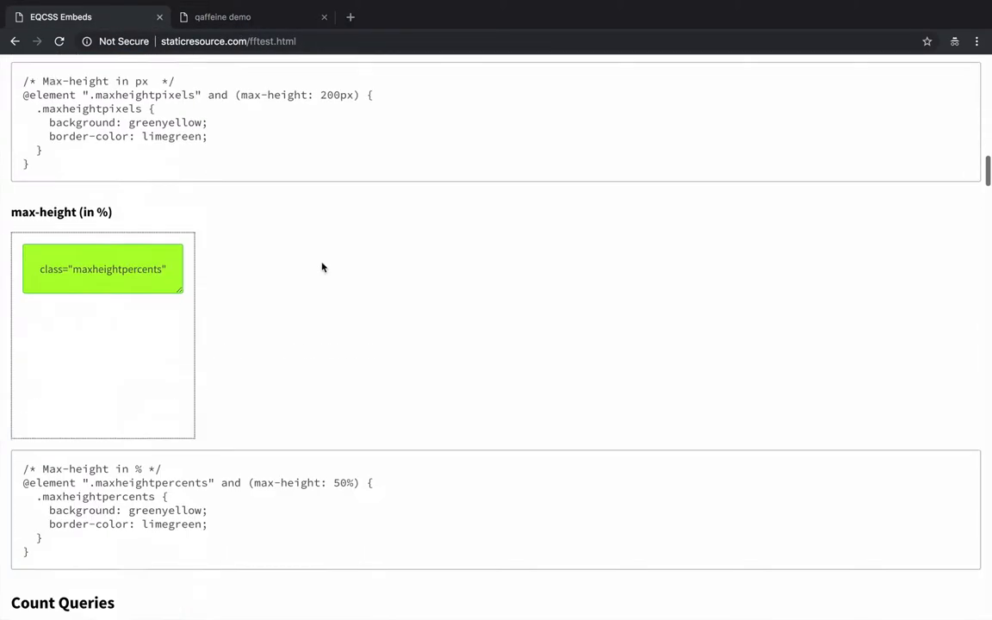
scroll(down, 3)
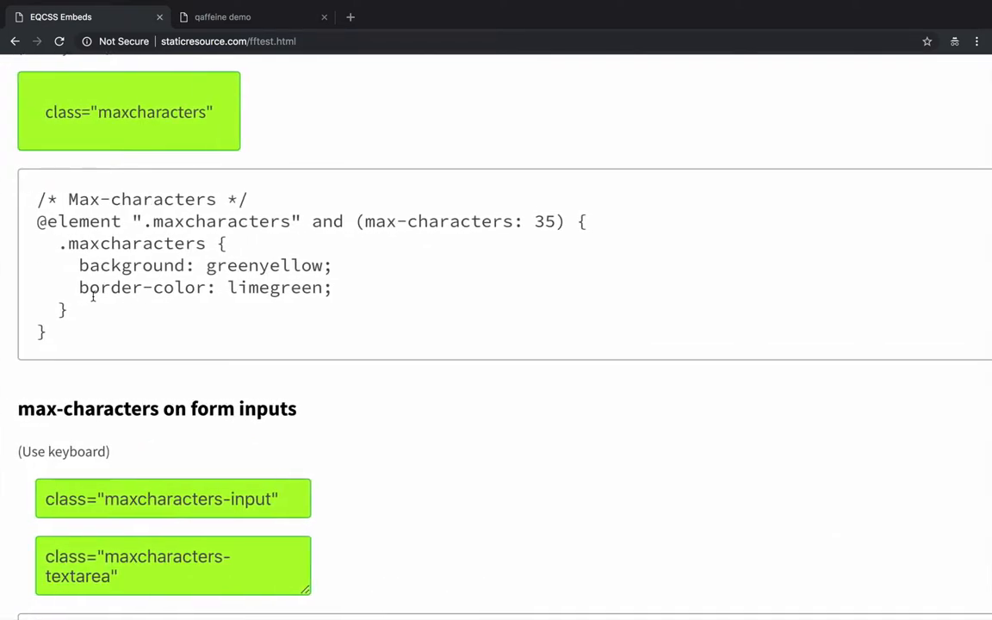
scroll(down, 3)
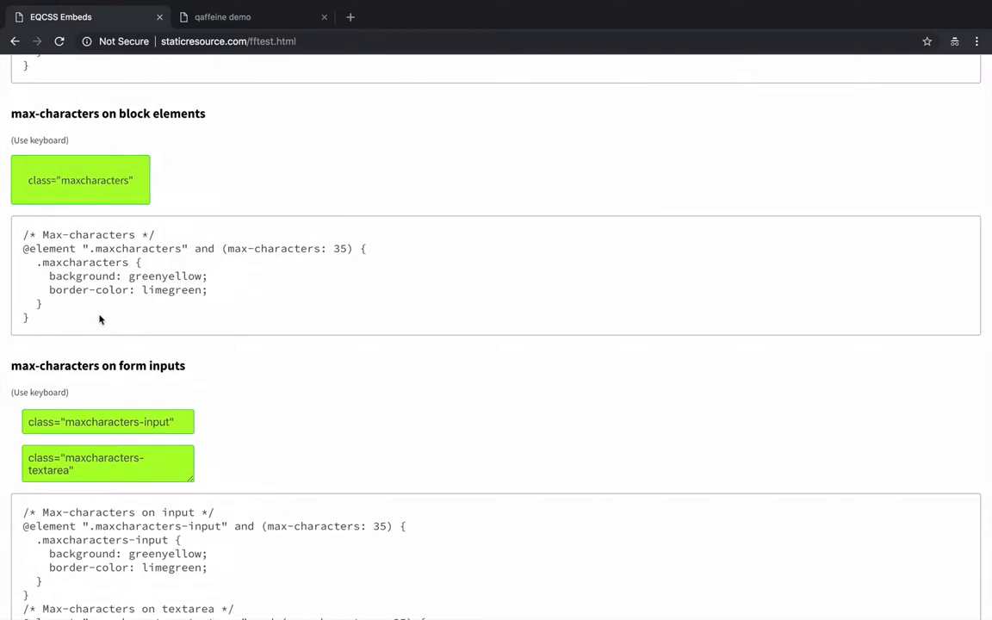
scroll(down, 3)
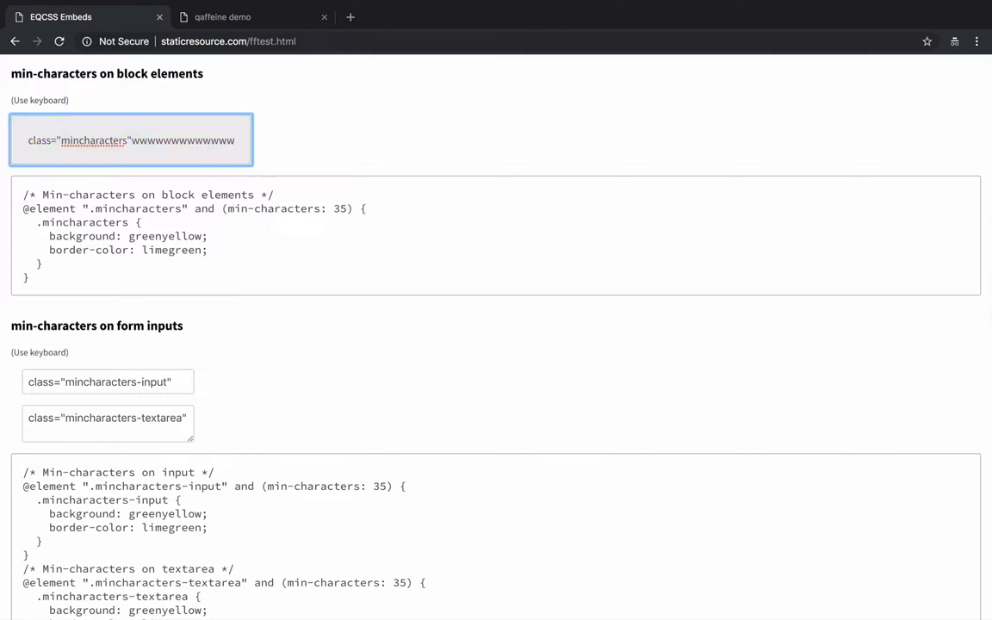
Step: Open DevTools with F12 and show the Performance panel
key(F12)
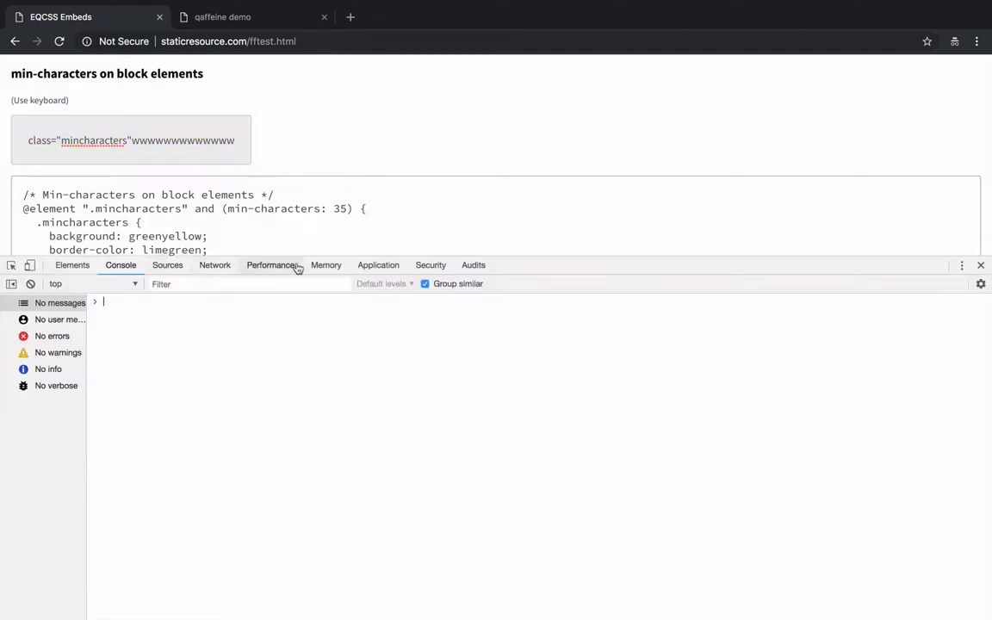
click(270, 265)
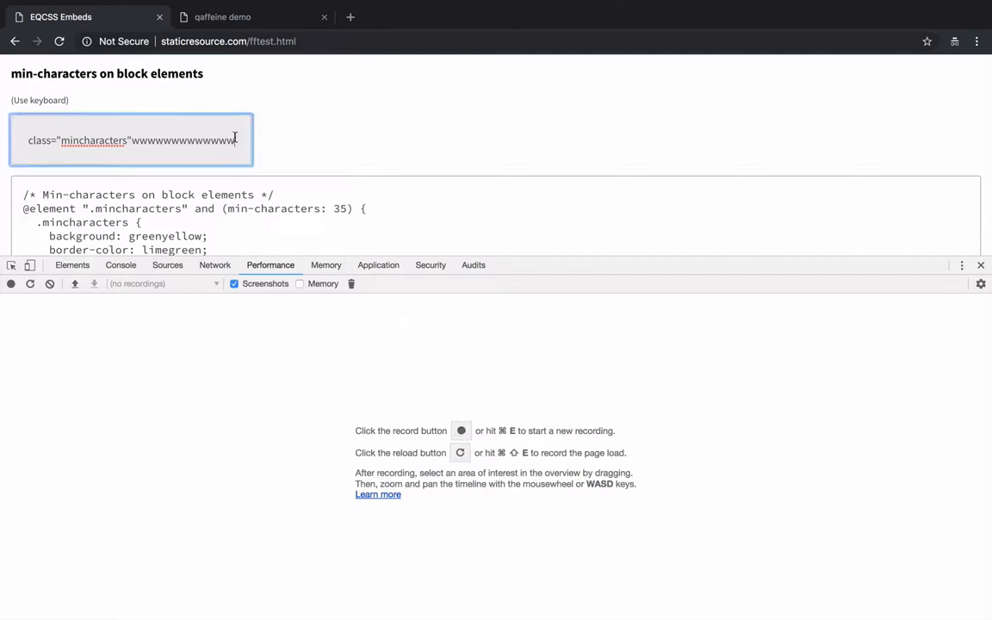
Step: Add 'ww' to the min-characters block while profiling it toward turning green
text(ww)
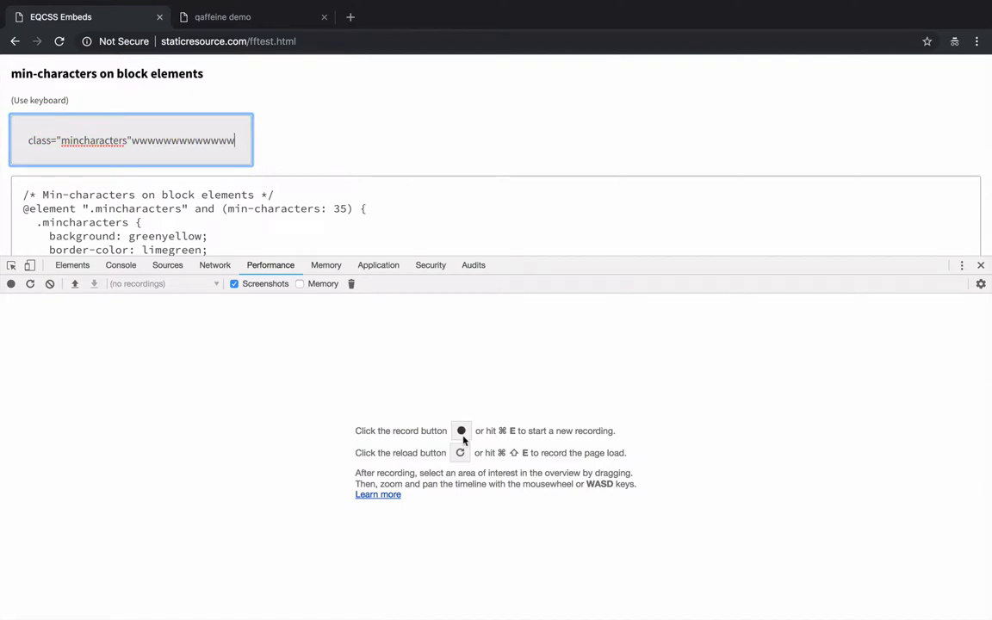
mouse_move(462, 430)
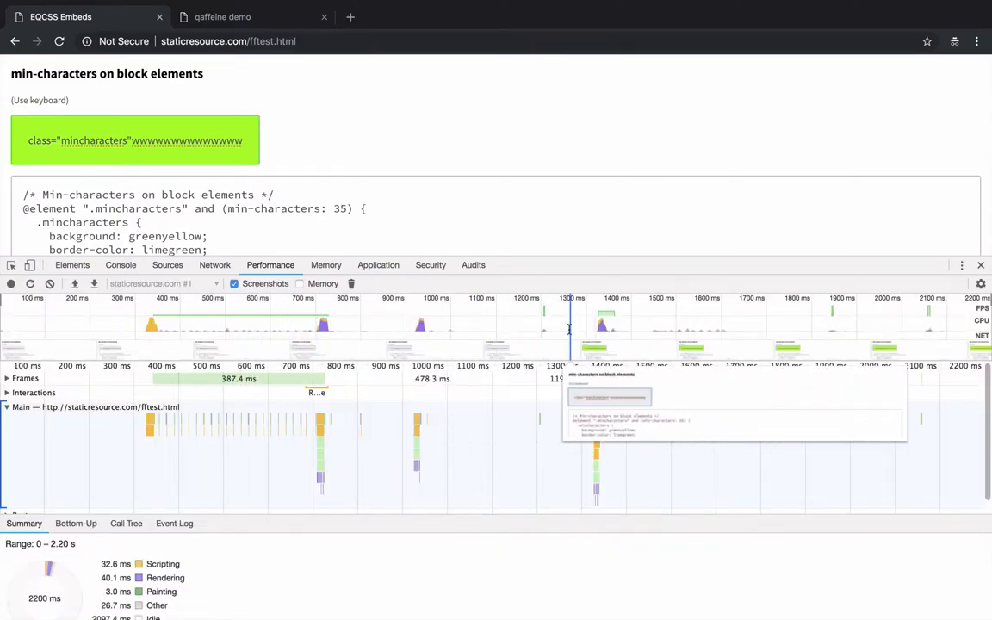
mouse_move(594, 323)
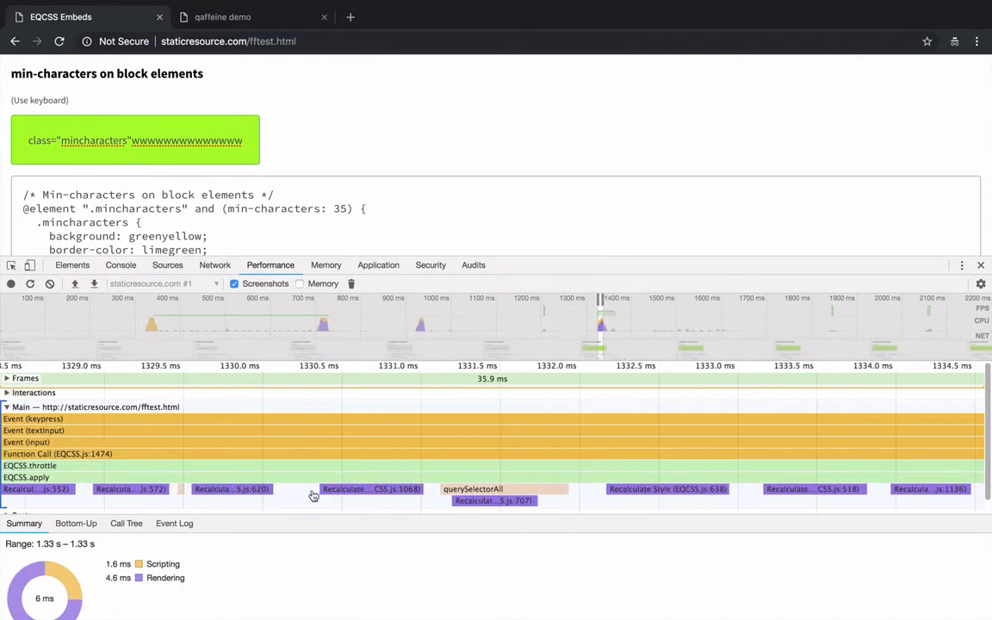
mouse_move(472, 490)
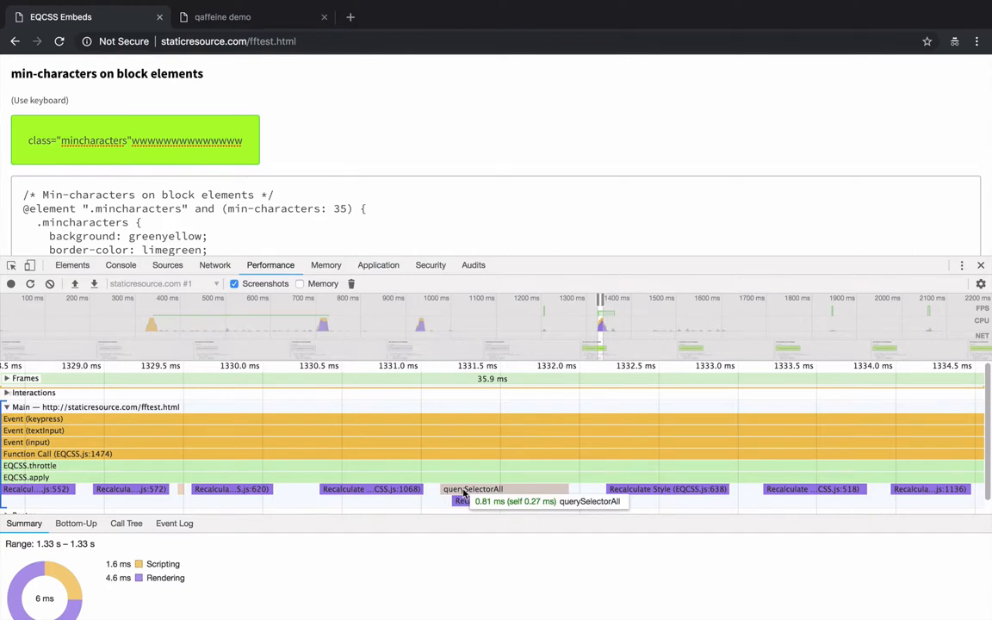
mouse_move(634, 465)
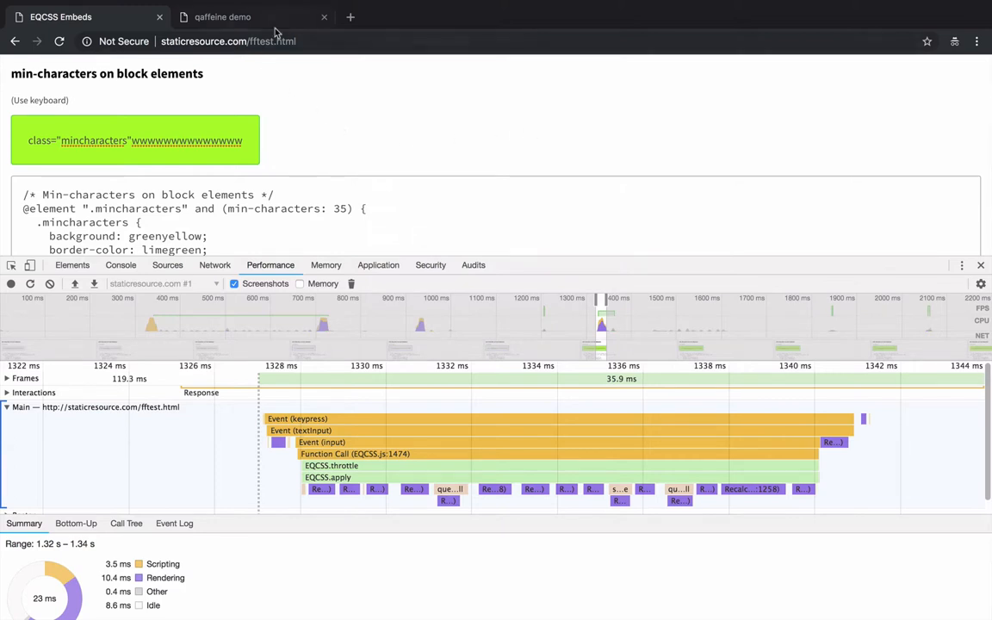
Step: Switch to the qaffeine demo tab and show the DevTools Performance panel
click(222, 17)
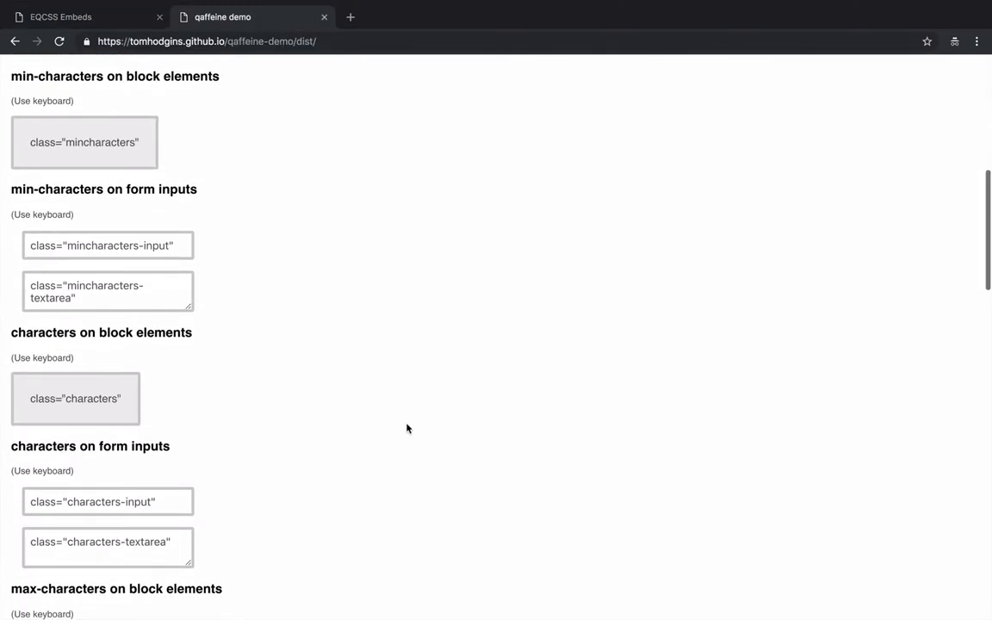
key(F12)
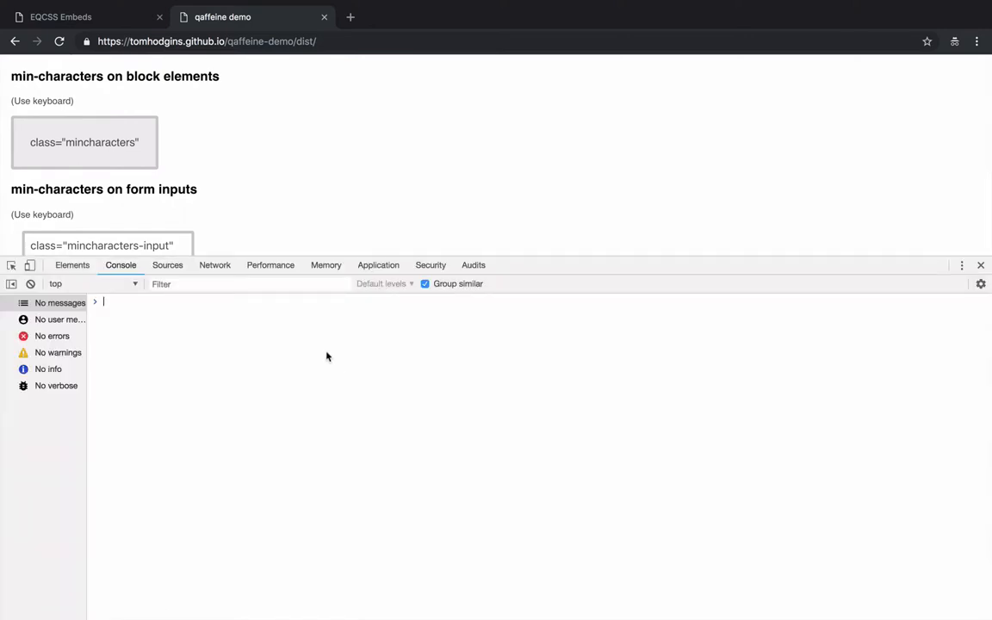
click(270, 265)
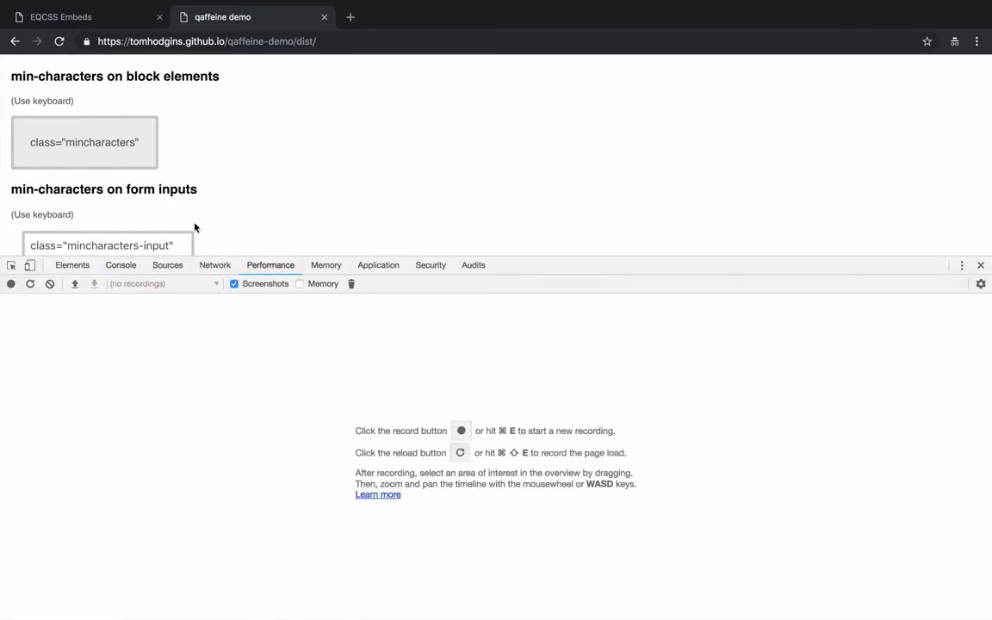
Step: Fill the min-characters block with w's and record a performance profile of it turning green
text(www)
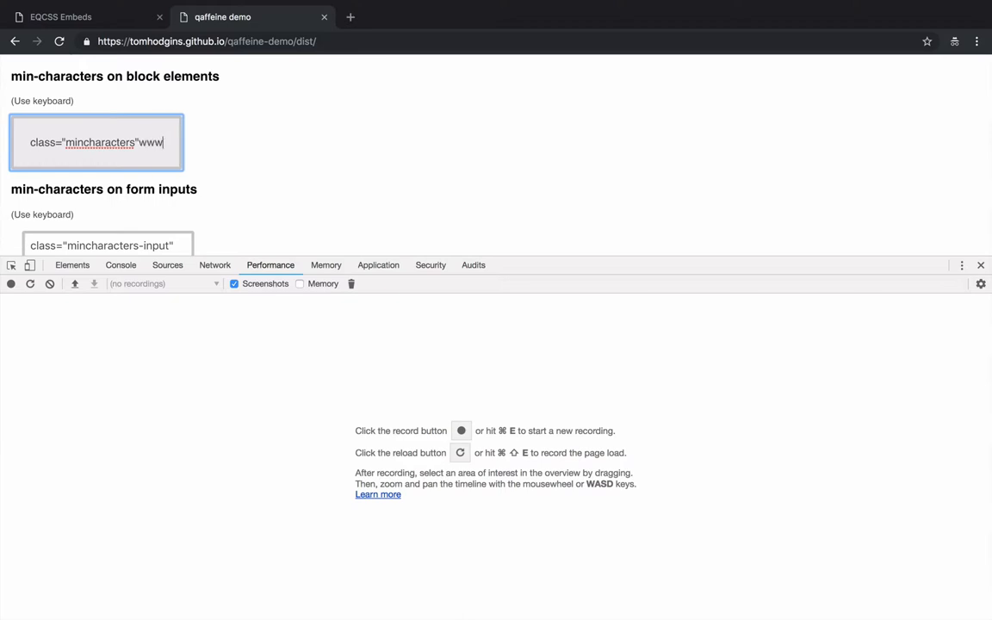
text(wwwwwwwww)
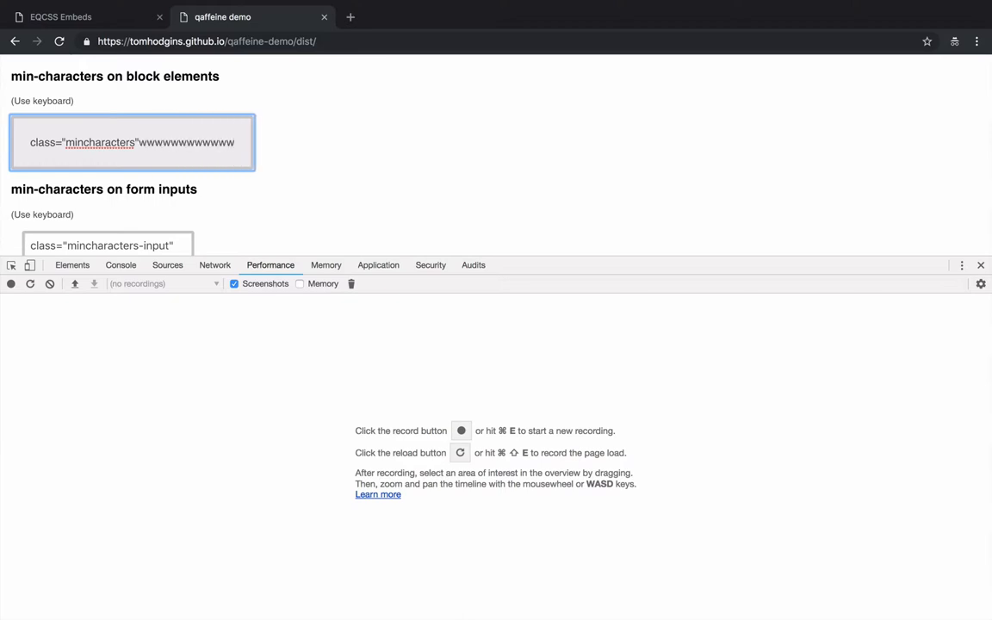
text(w)
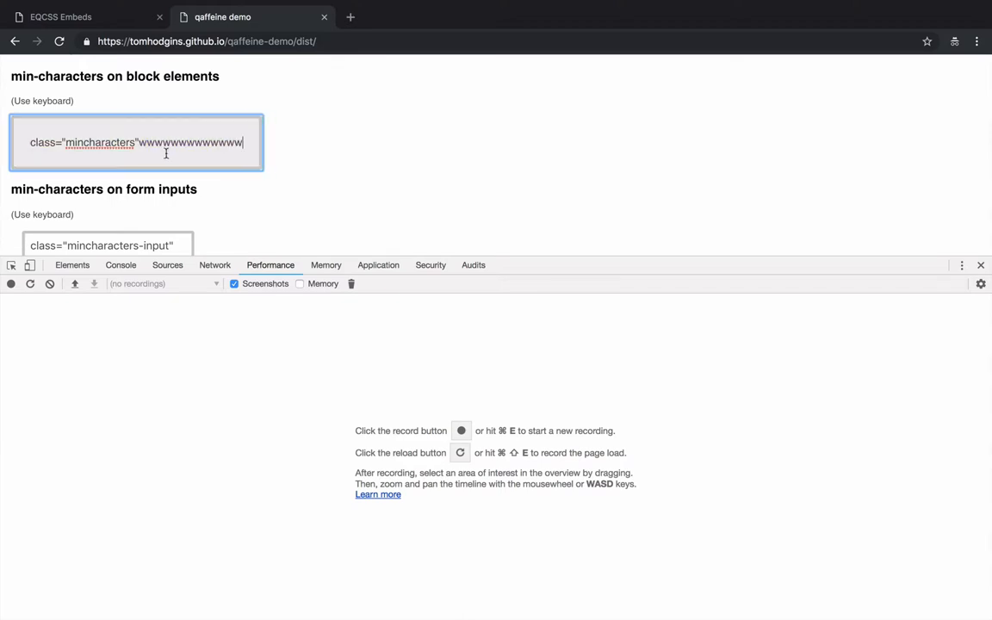
click(11, 283)
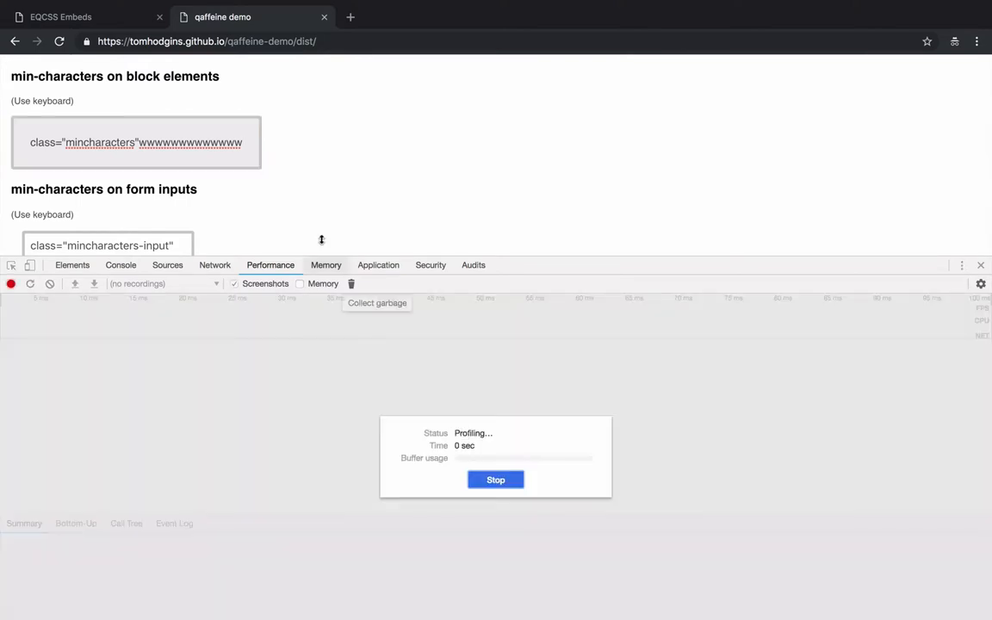
click(496, 478)
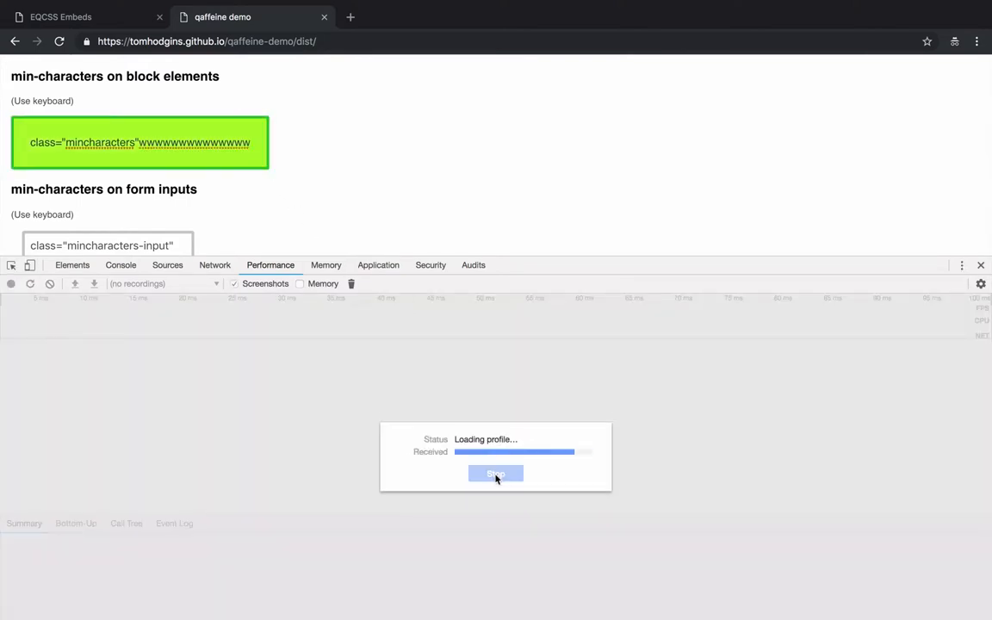
Step: Enlarge the Performance panel and zoom to the 1.32 s keypress showing Function Call (styles.js:12) and style recalculation
click(496, 474)
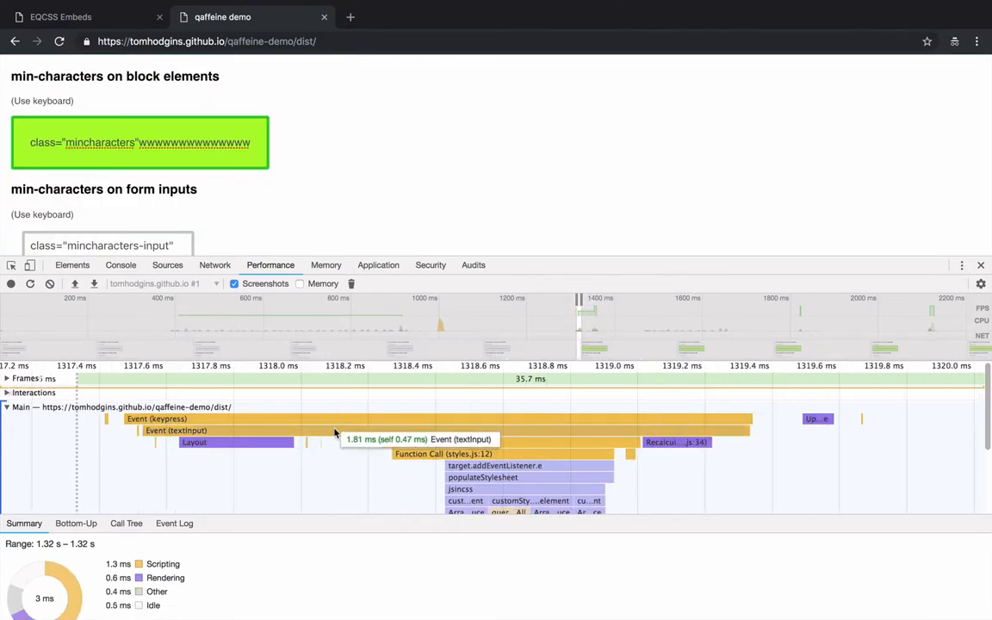
mouse_move(513, 445)
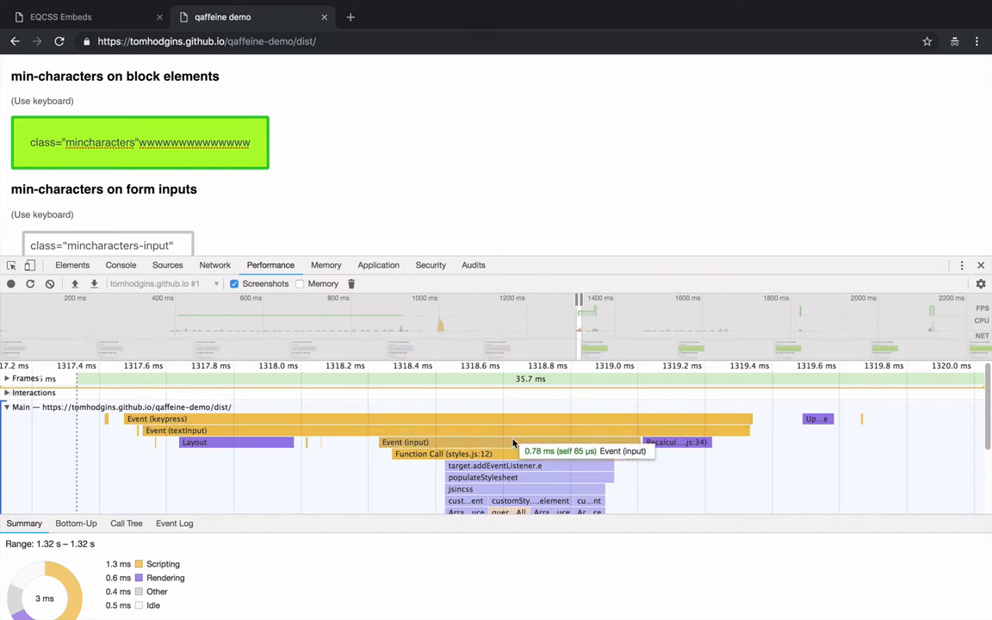
mouse_move(508, 457)
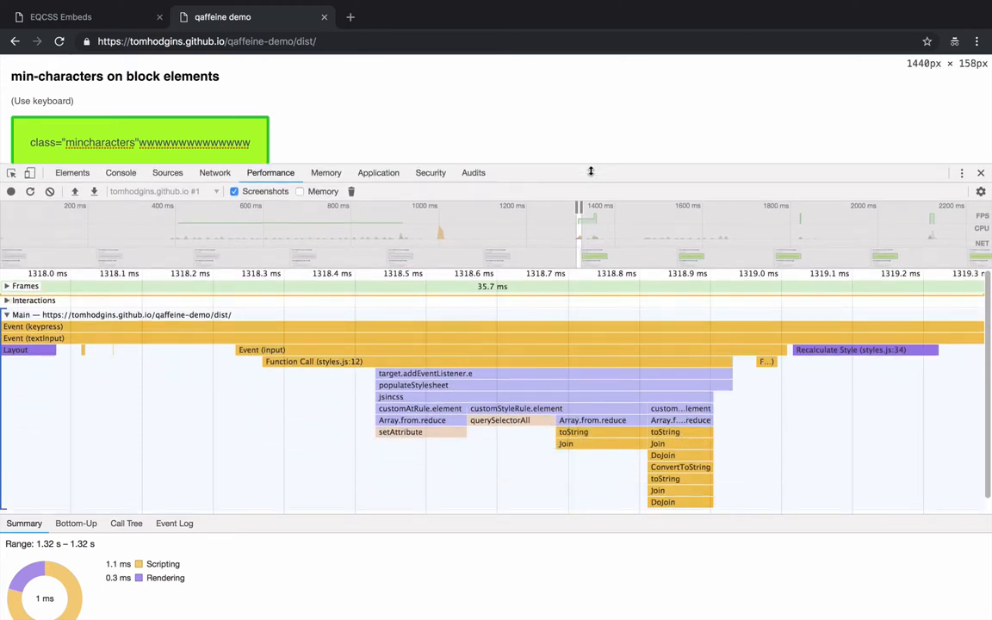
click(61, 17)
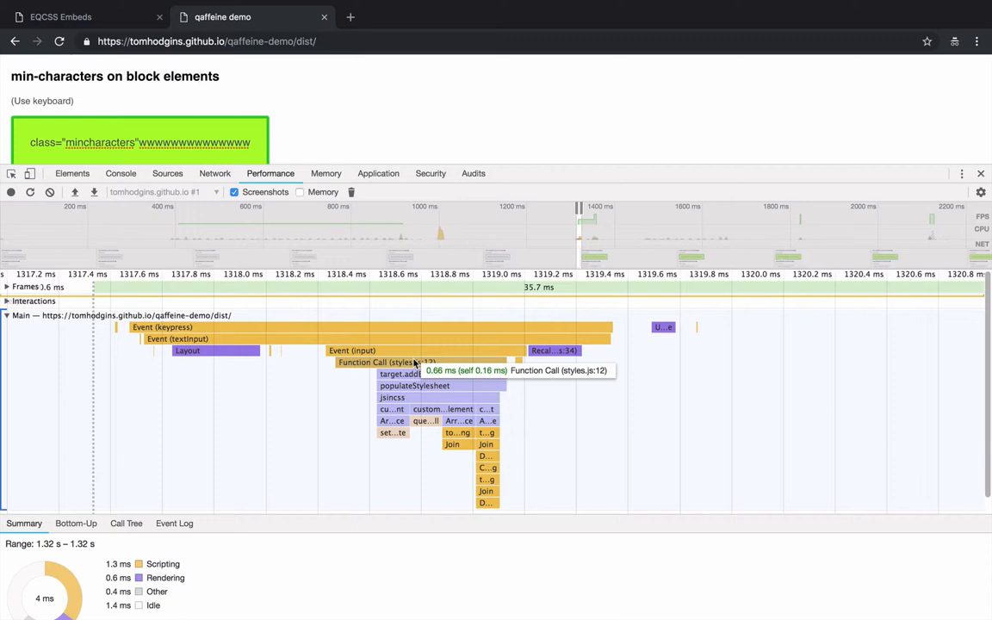
mouse_move(129, 71)
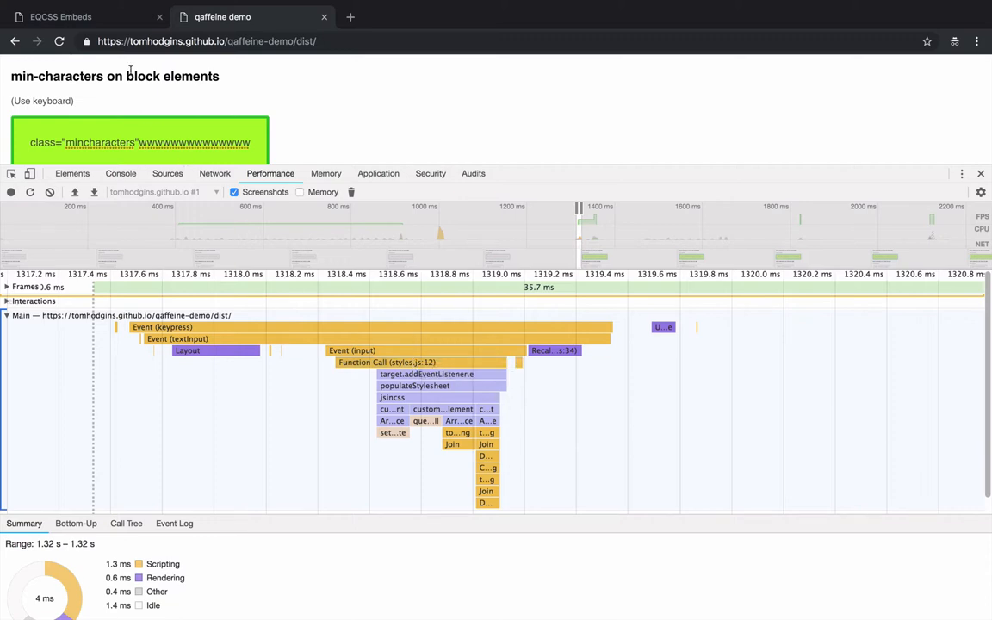
Step: Show the EQCSS Embeds tab's earlier keypress profile with its EQCSS.apply work for comparison
click(60, 17)
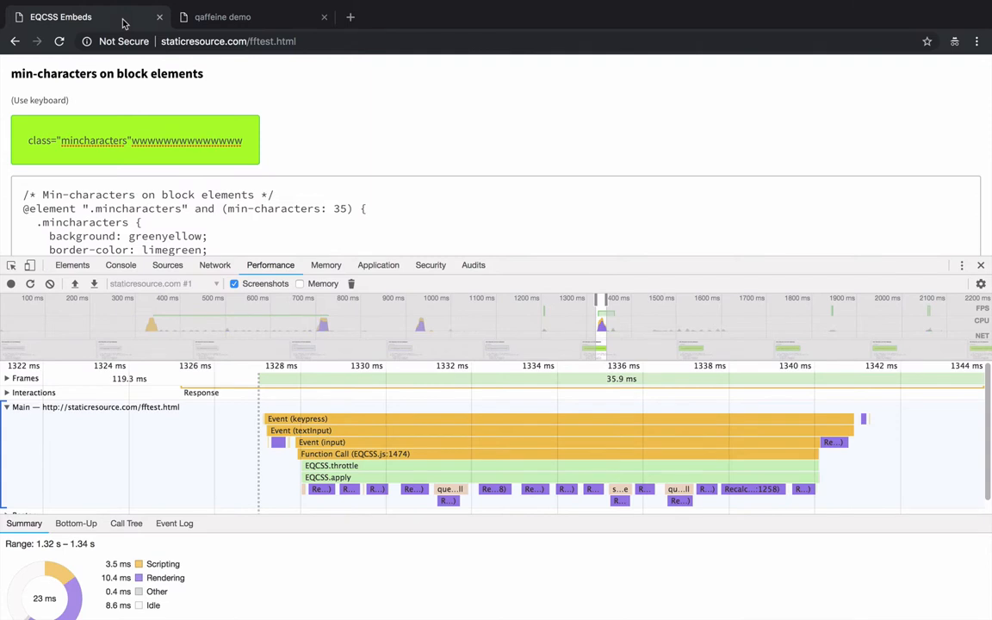
click(222, 17)
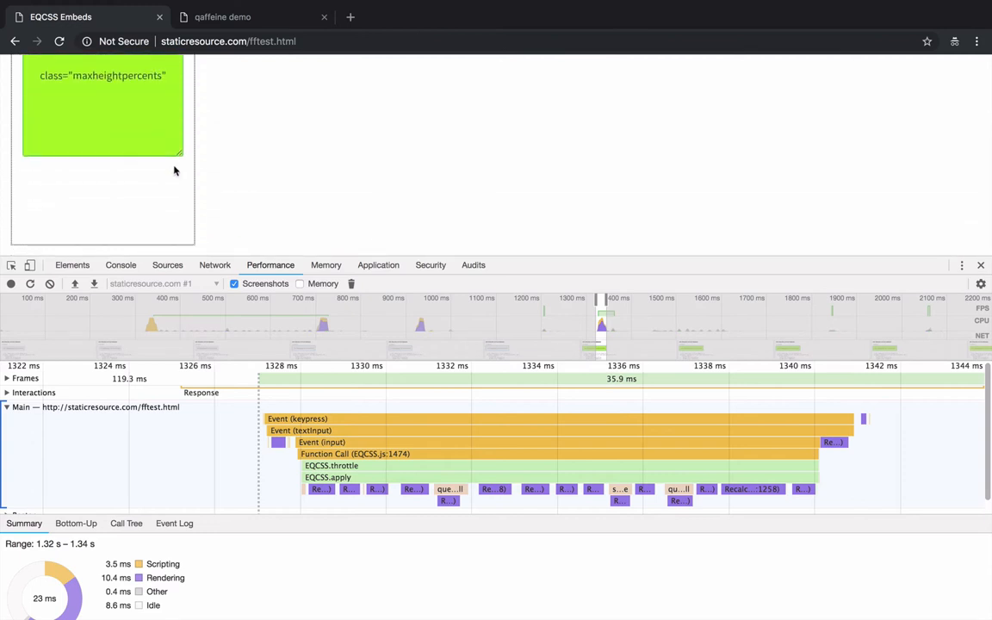
click(223, 18)
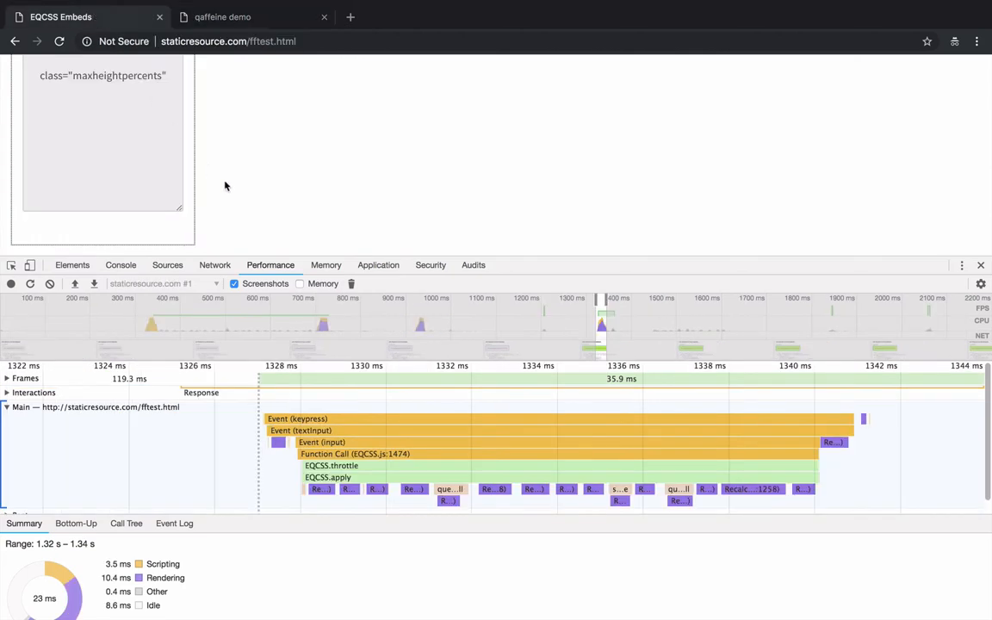
mouse_move(259, 9)
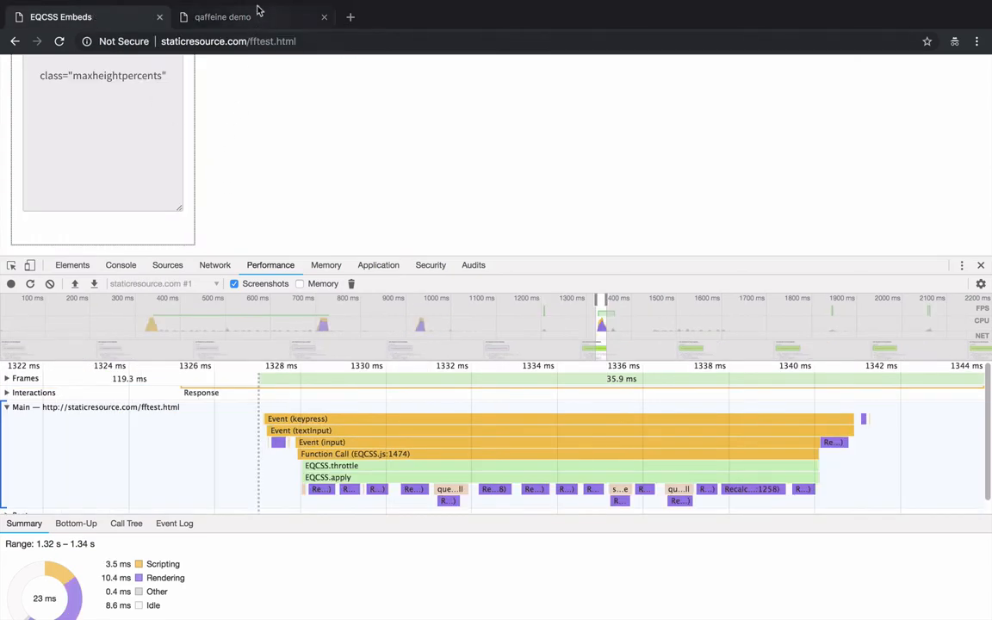
Step: Switch back to the qaffeine demo tab showing its keypress function call and style recalculation
click(222, 17)
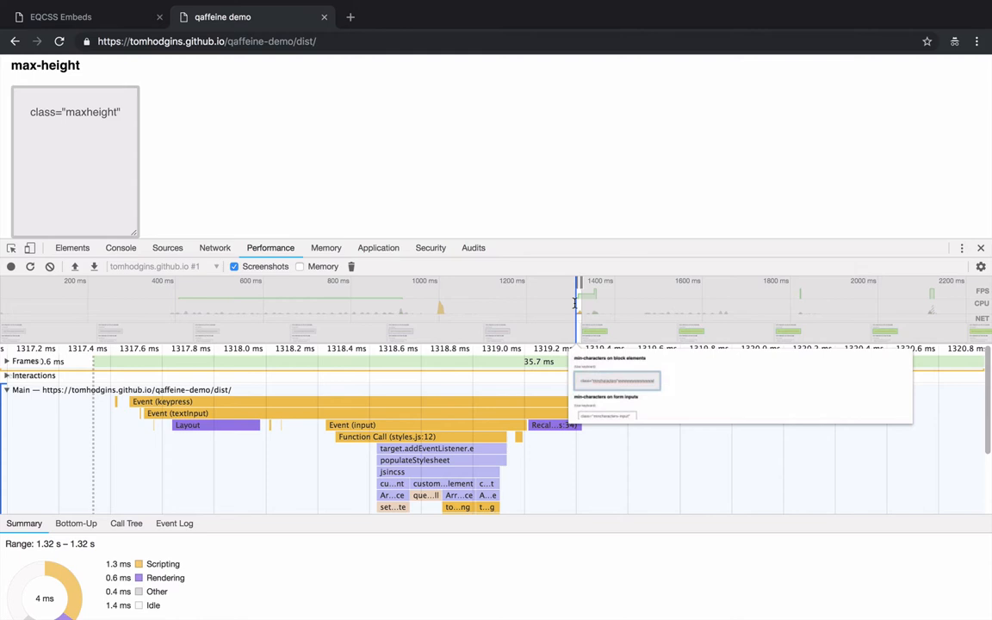
mouse_move(472, 207)
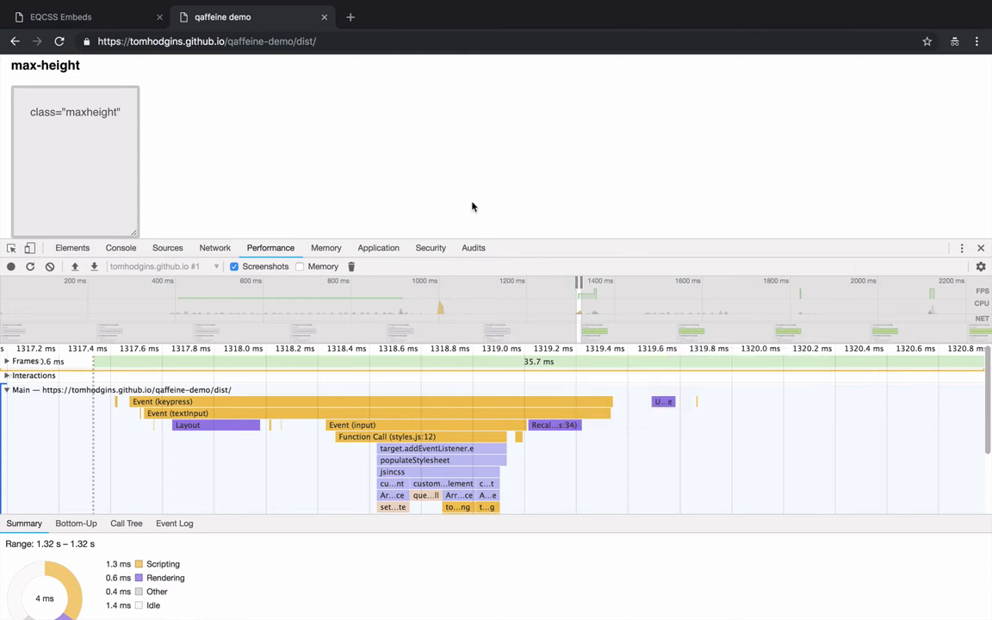
mouse_move(310, 393)
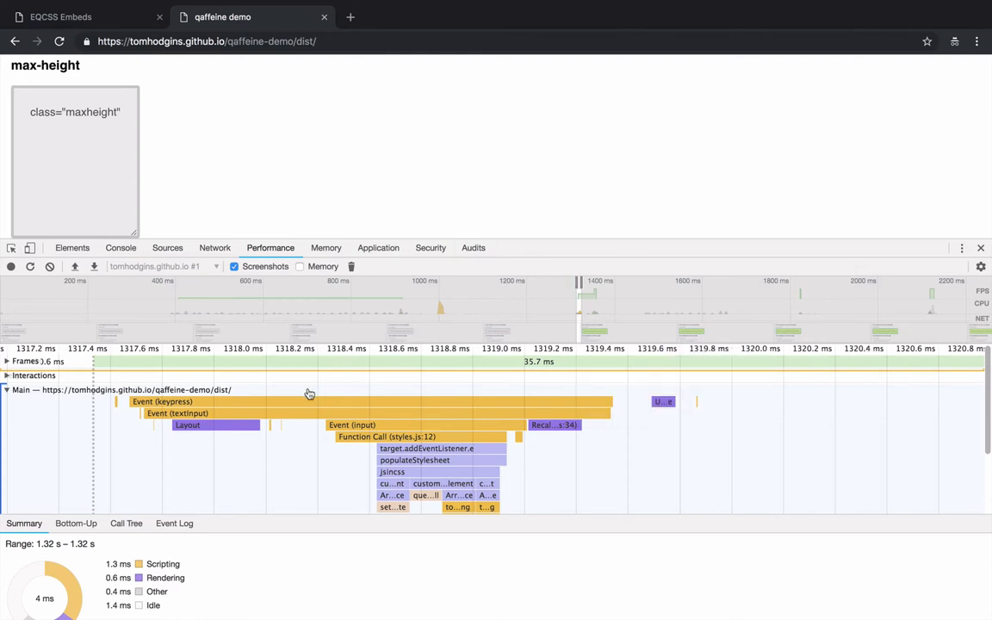
mouse_move(232, 150)
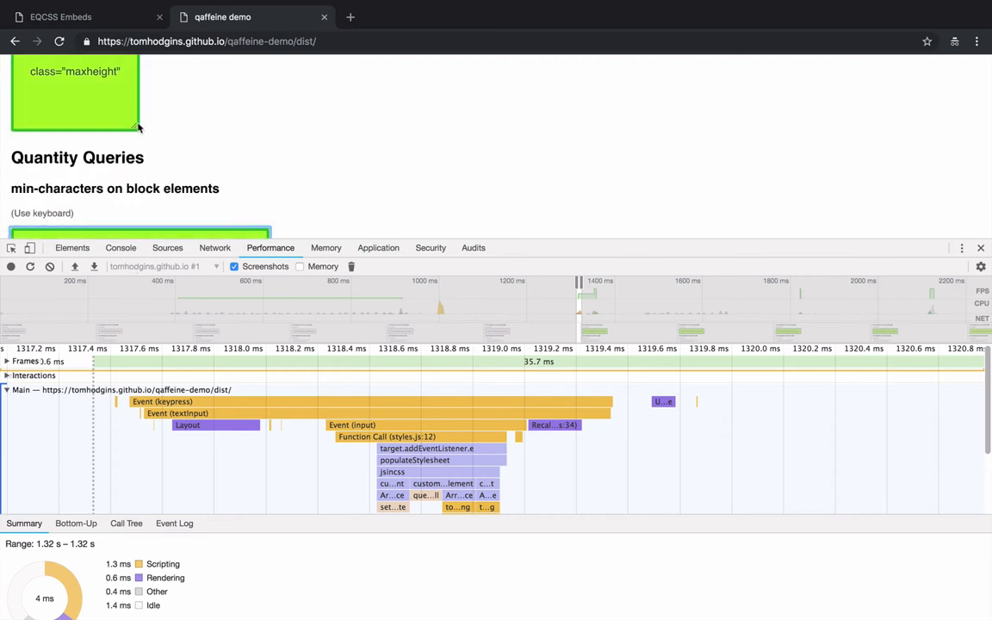
mouse_move(248, 391)
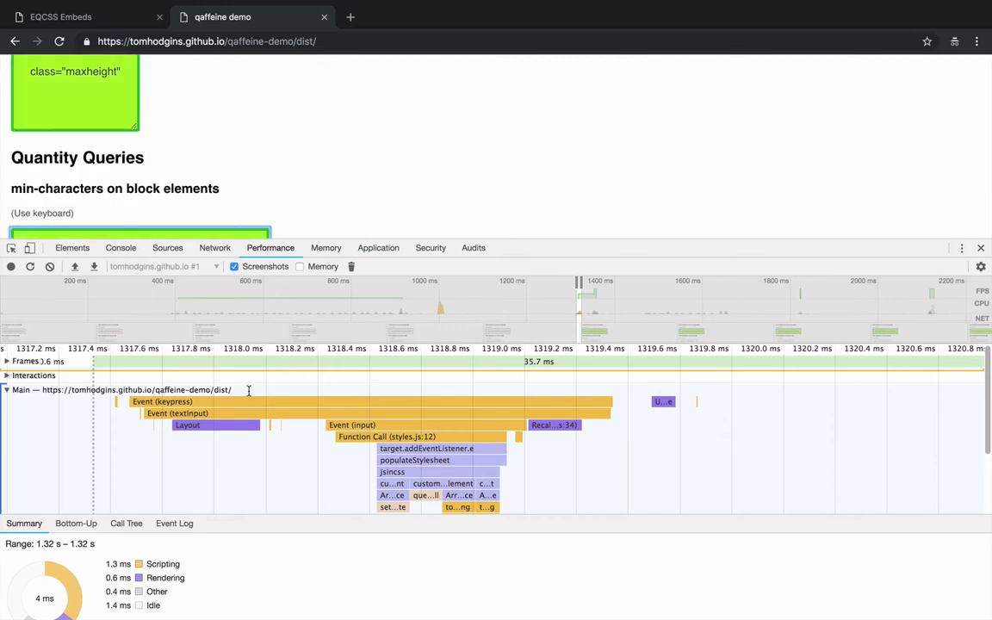
mouse_move(383, 438)
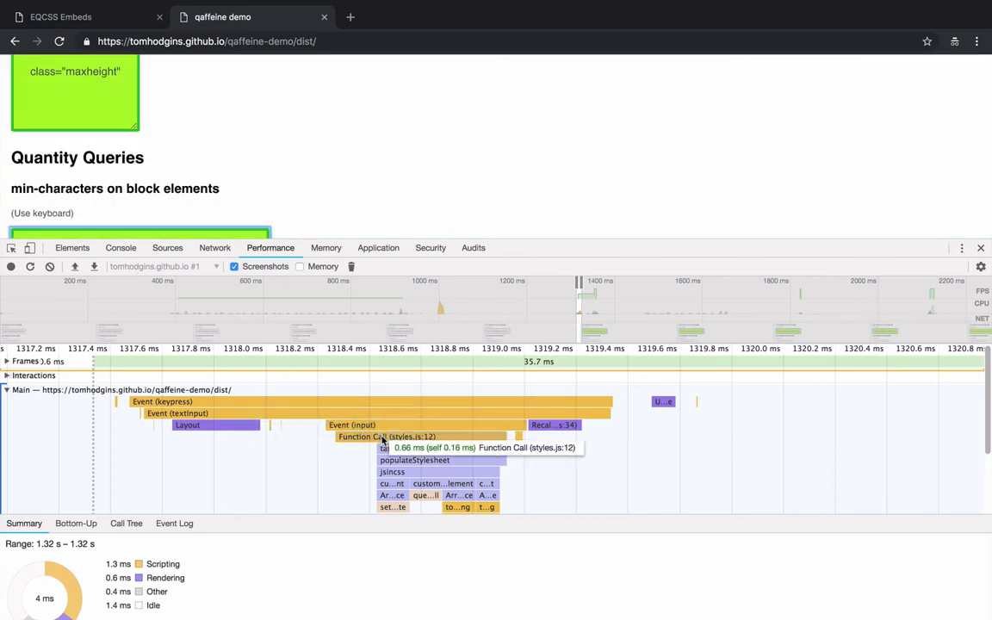
mouse_move(444, 472)
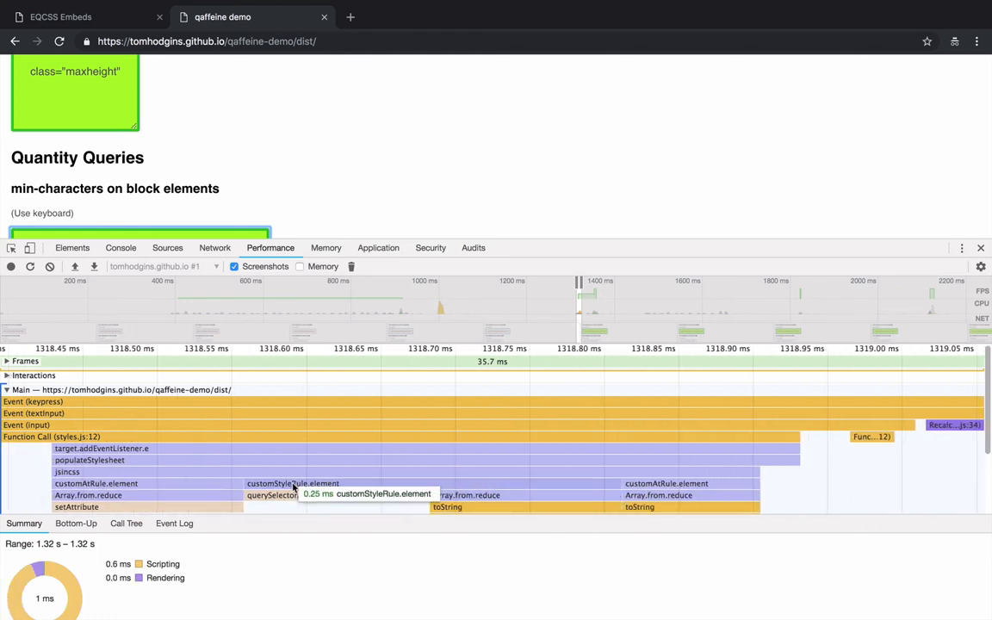
mouse_move(217, 491)
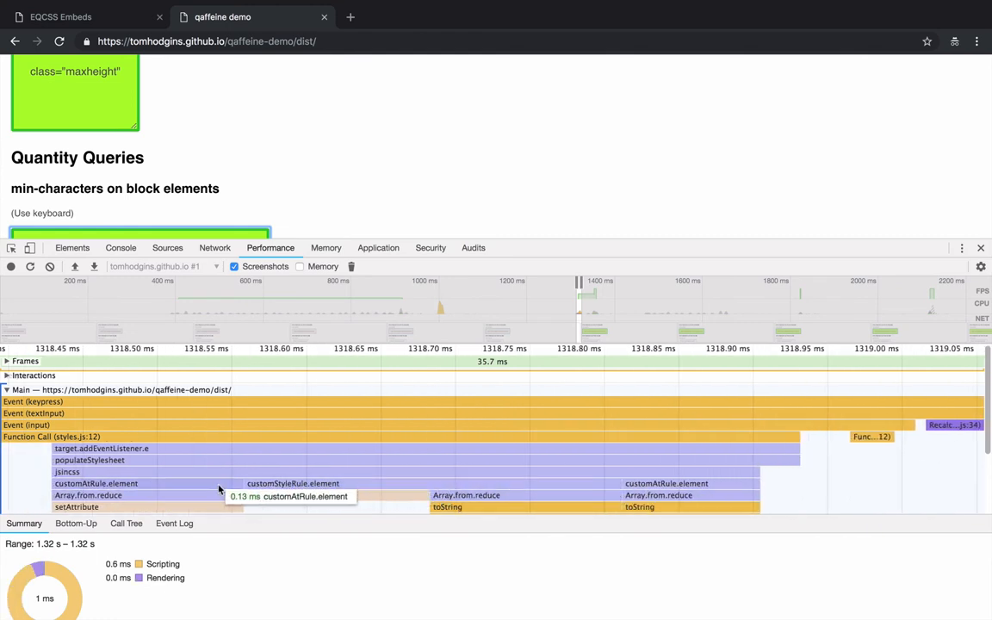
mouse_move(238, 484)
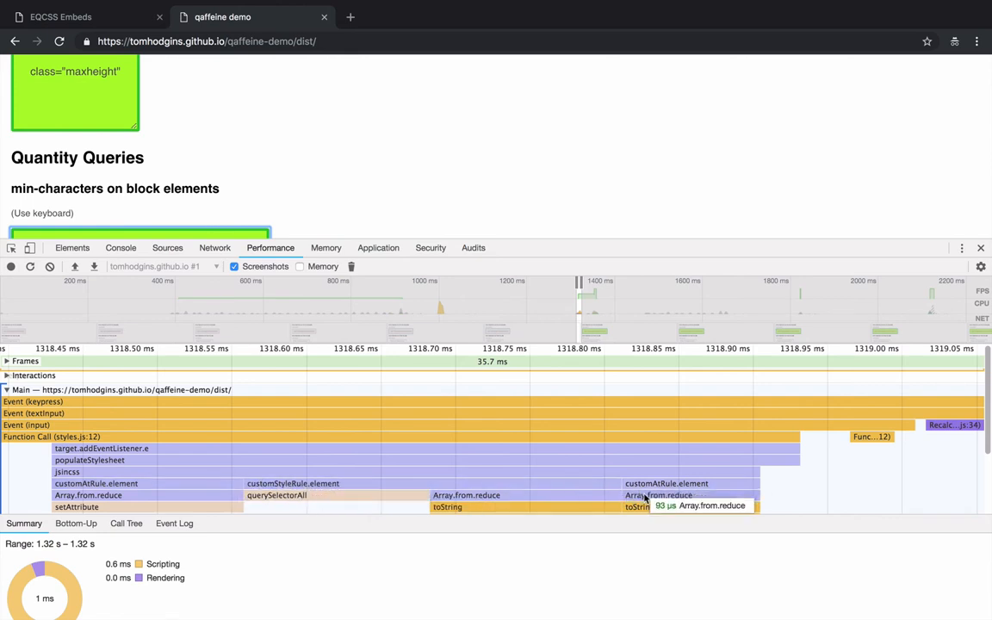
mouse_move(647, 486)
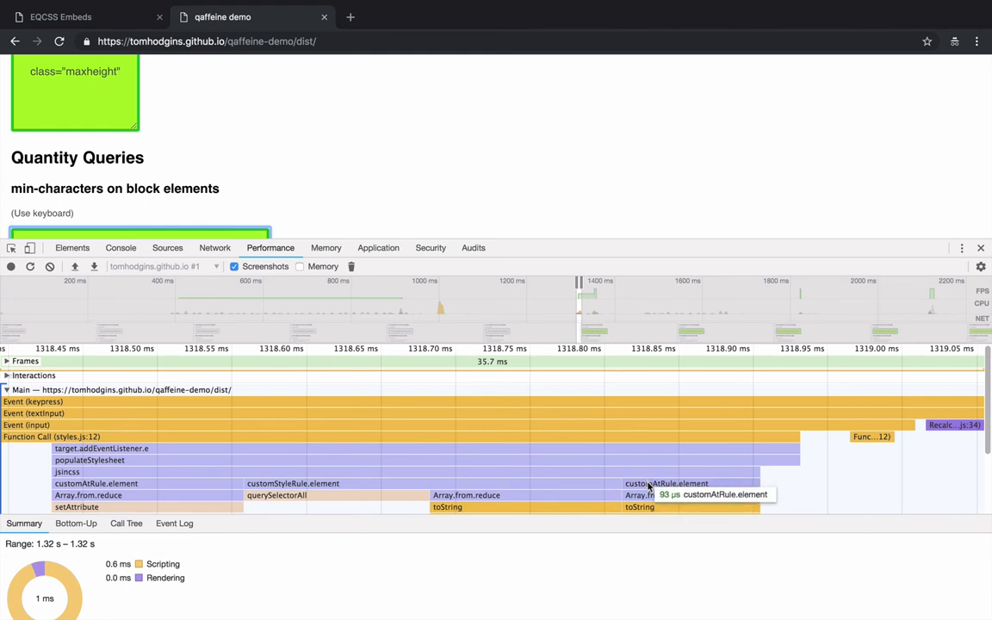
mouse_move(641, 465)
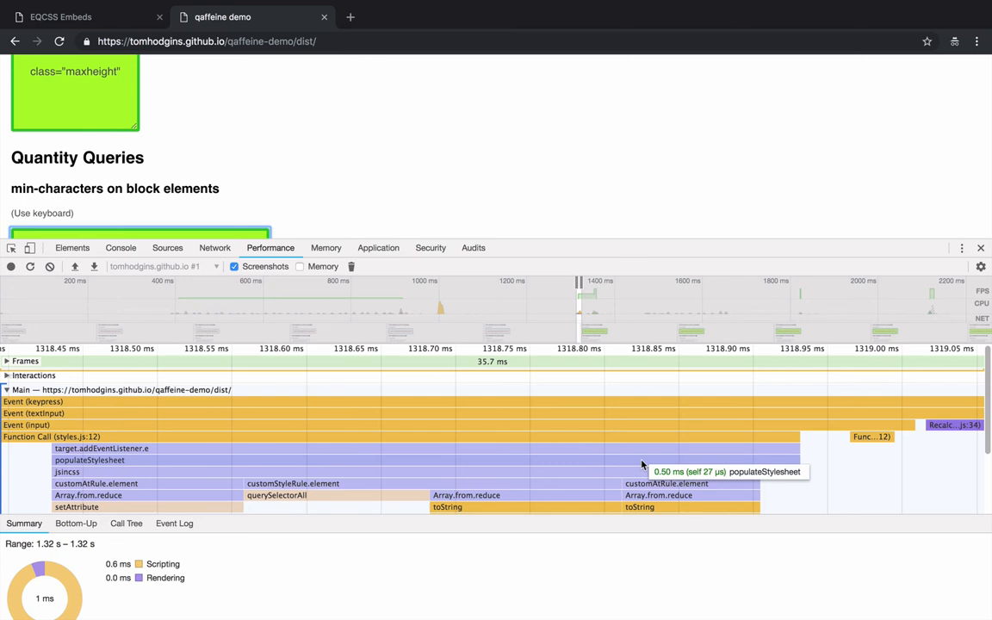
mouse_move(329, 232)
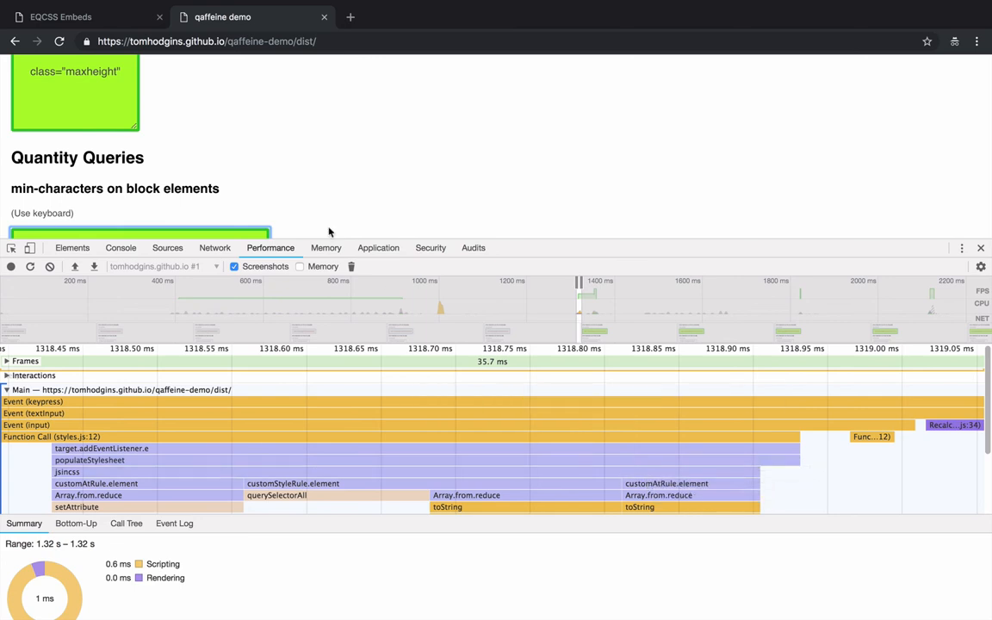
click(77, 17)
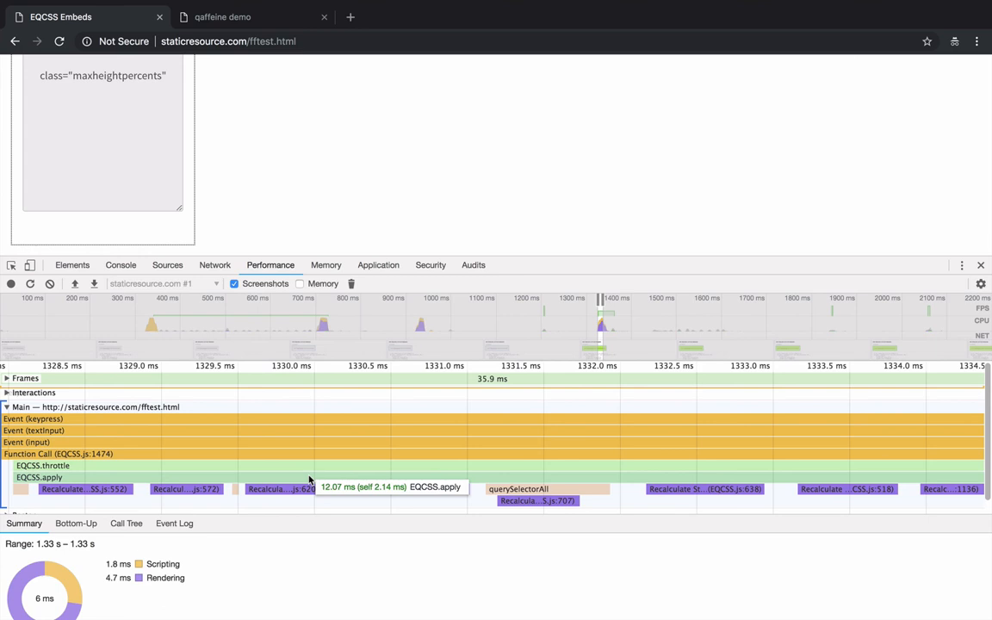
click(222, 18)
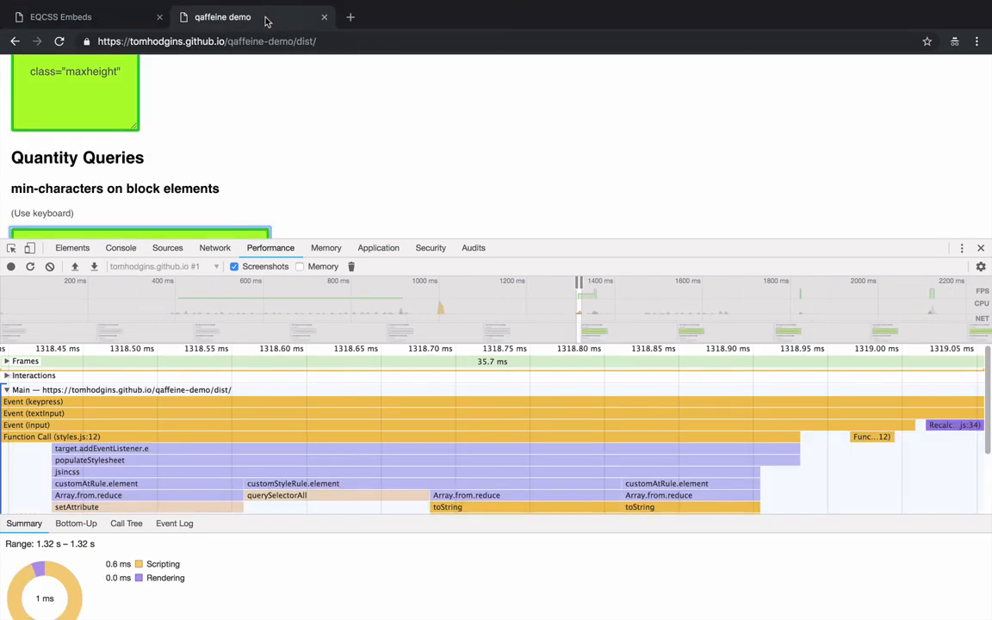